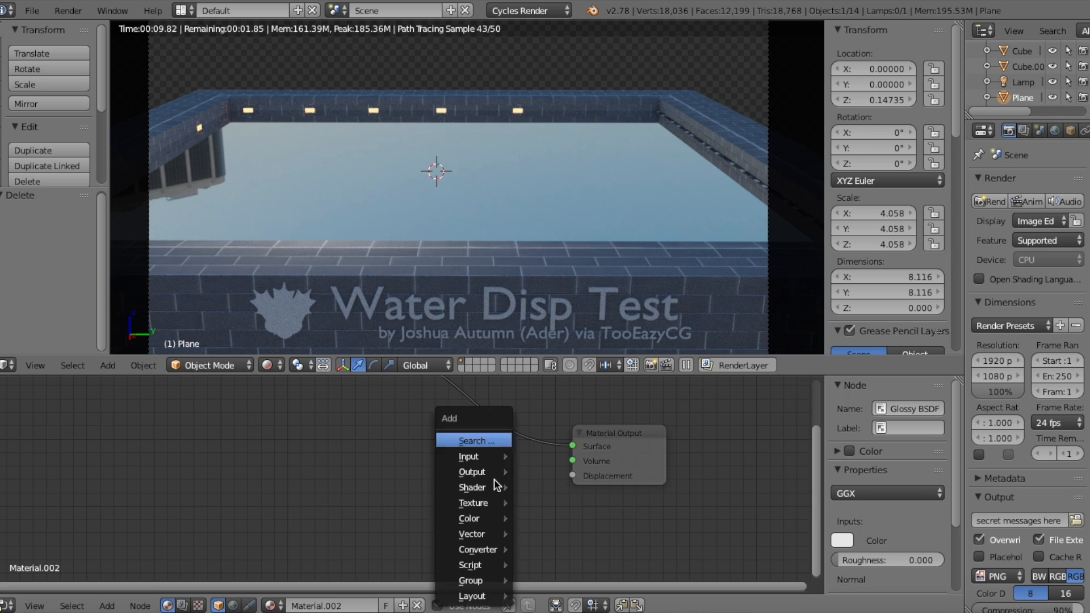
# - Add a Musgrave Texture node via search 'musg' and place a Mix node in the tree
pyautogui.write('musg')
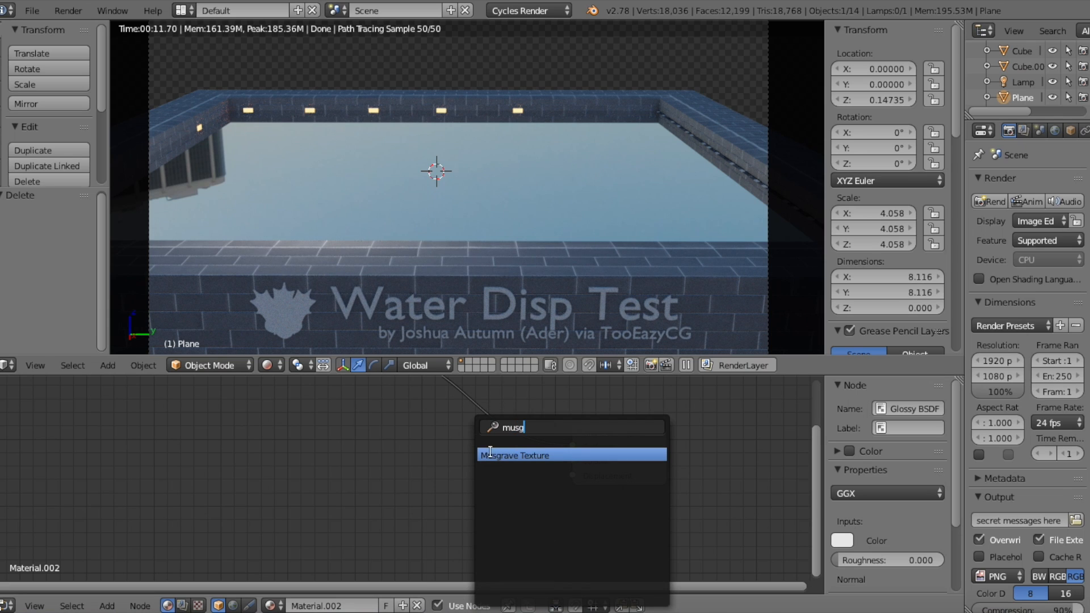
pyautogui.click(516, 456)
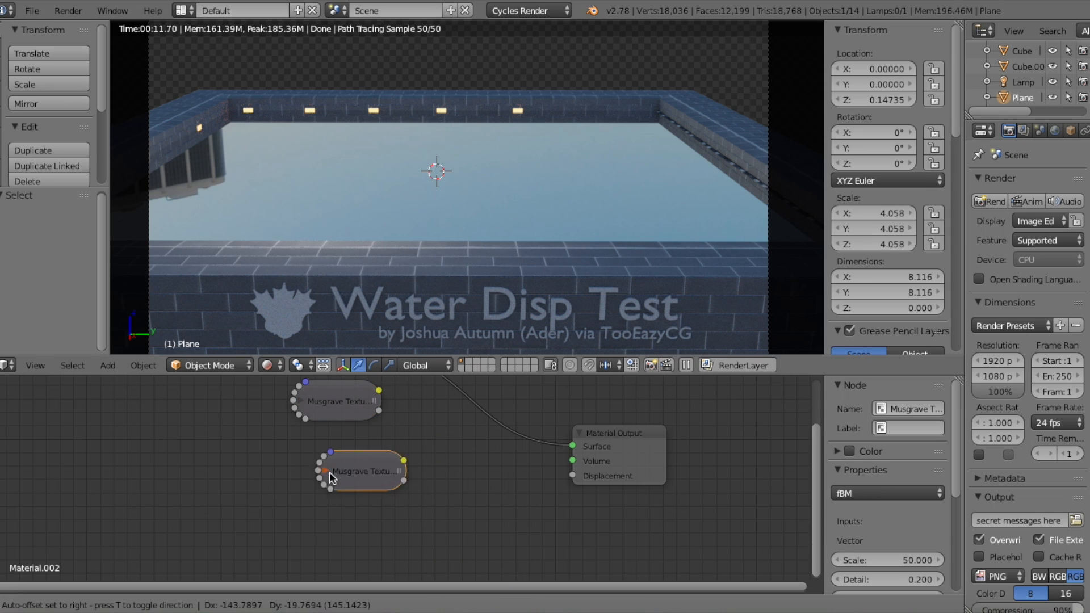
pyautogui.write('m')
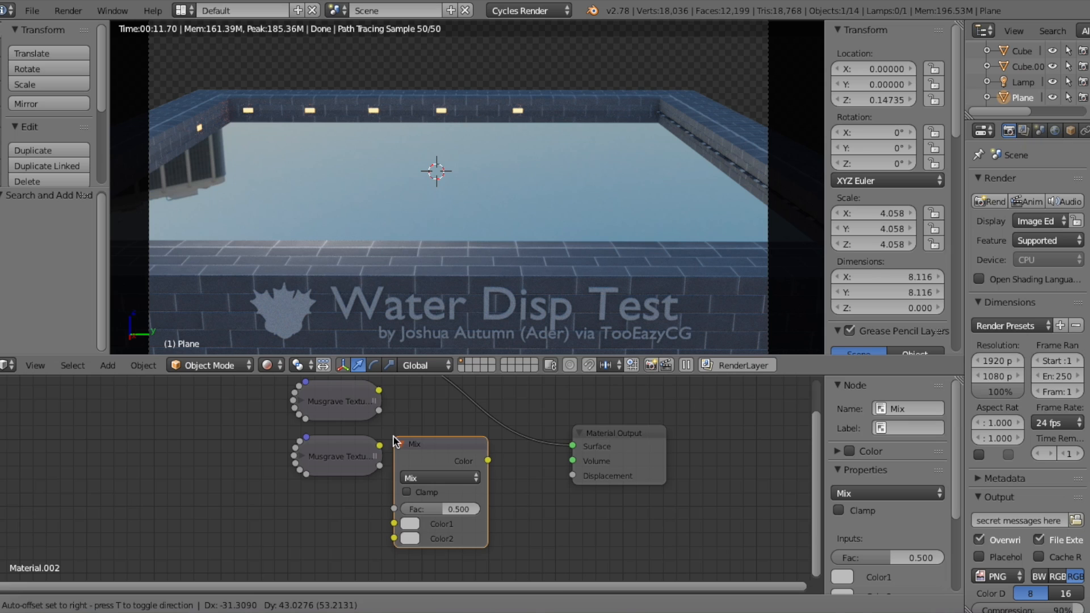
pyautogui.click(337, 456)
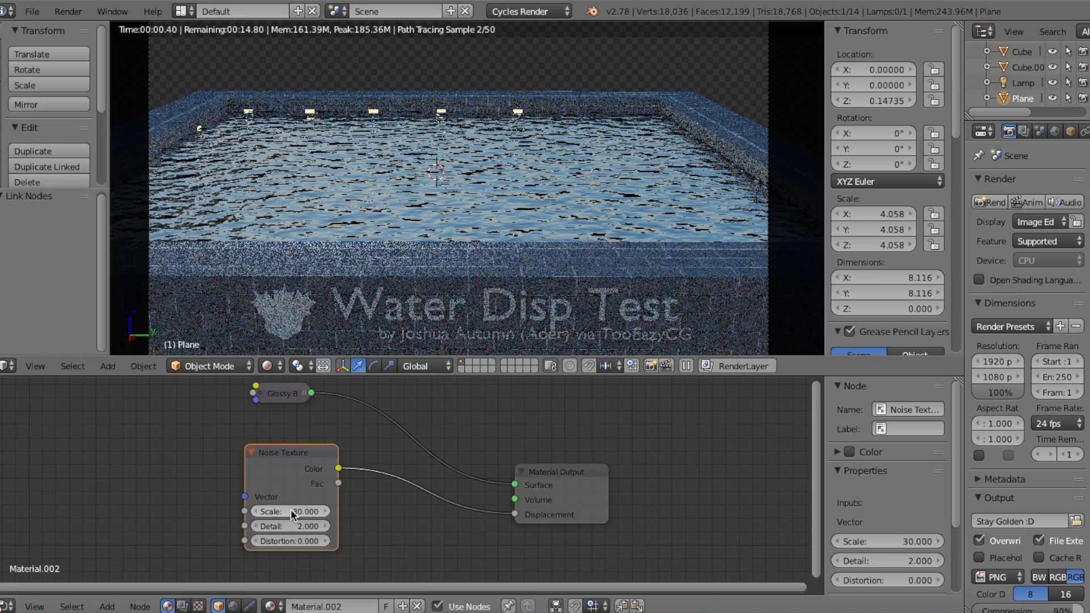
# - Adjust the Noise Texture's Scale field by dragging to tune the wave size
pyautogui.moveTo(305, 512); pyautogui.dragTo(292, 511)
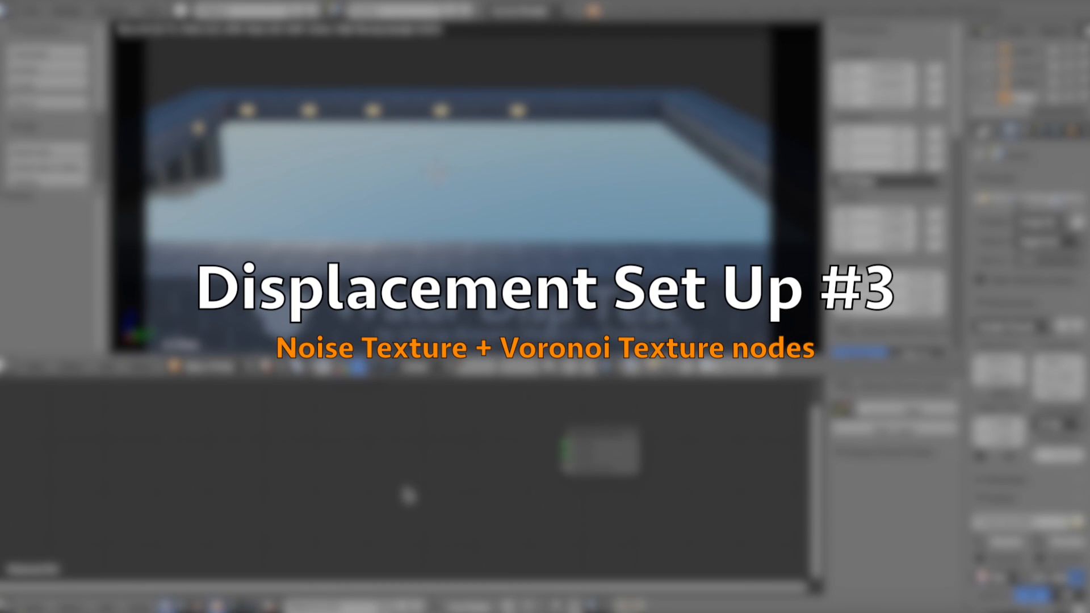
# - Wire the inverted Voronoi mix to Displacement and set the Noise Texture scale to 80
pyautogui.click(584, 445)
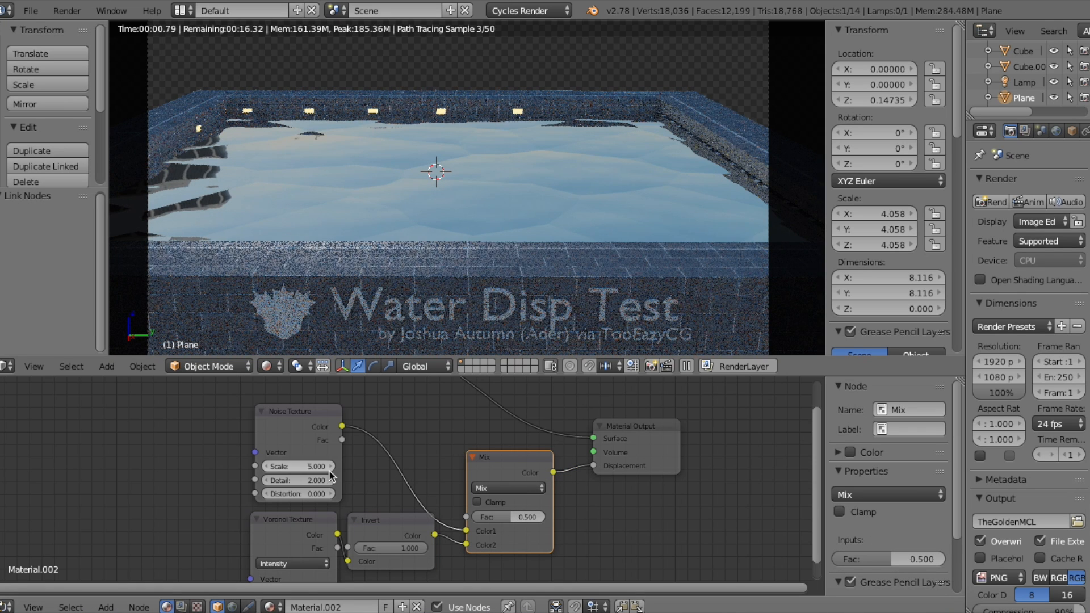
pyautogui.click(297, 465)
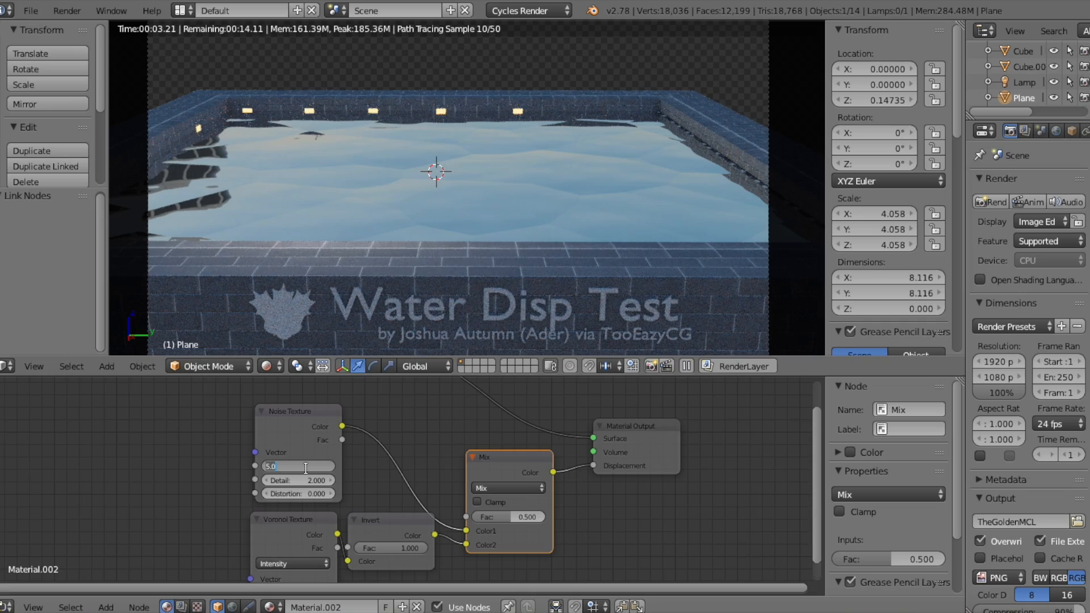
pyautogui.write('80.000')
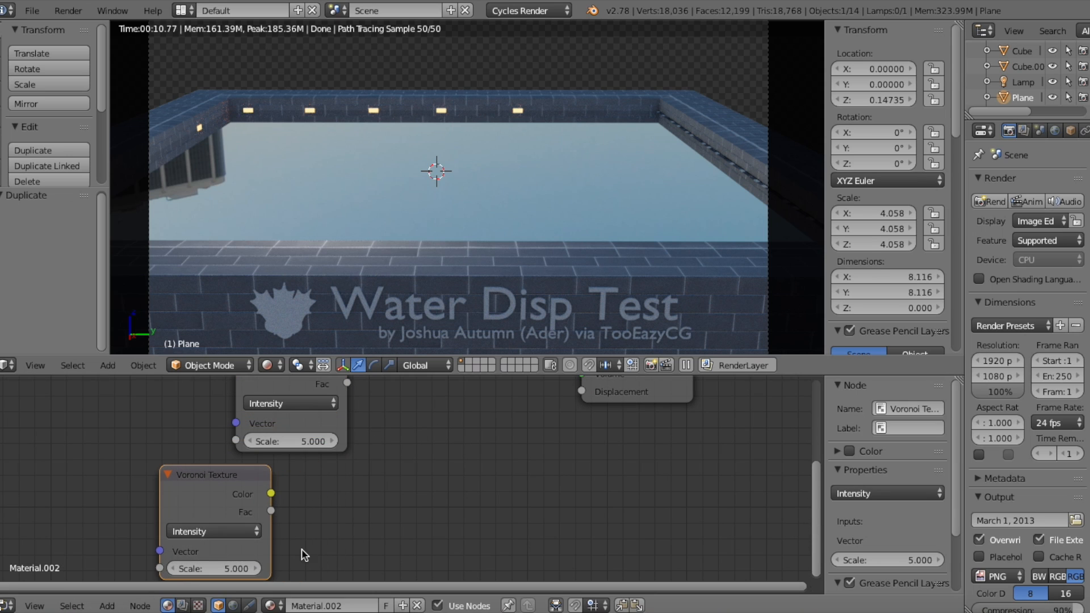
# - Add a Math node via search 'ma' to combine the duplicated Voronoi textures
pyautogui.write('ma')
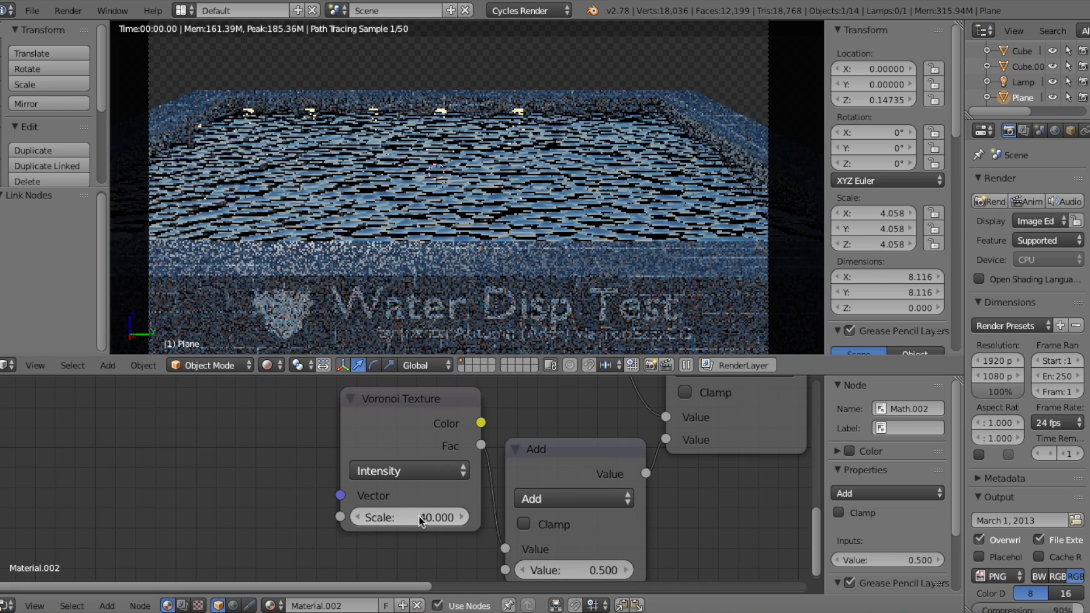
# - Set the Voronoi scales to 5.0 and 20.0 and switch the math node to Multiply
pyautogui.write('5.0')
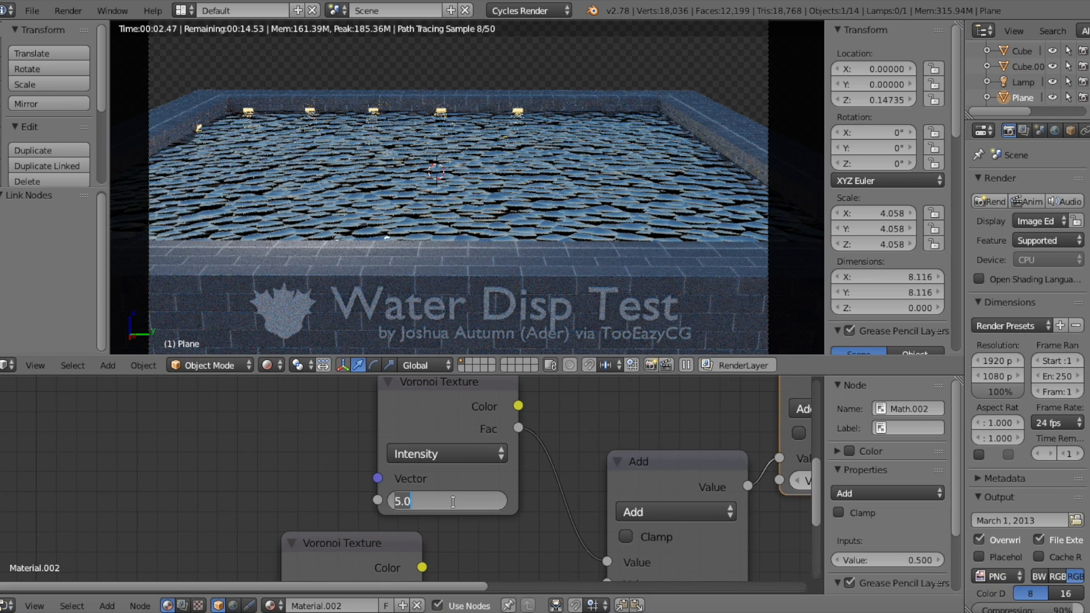
pyautogui.write('20.0')
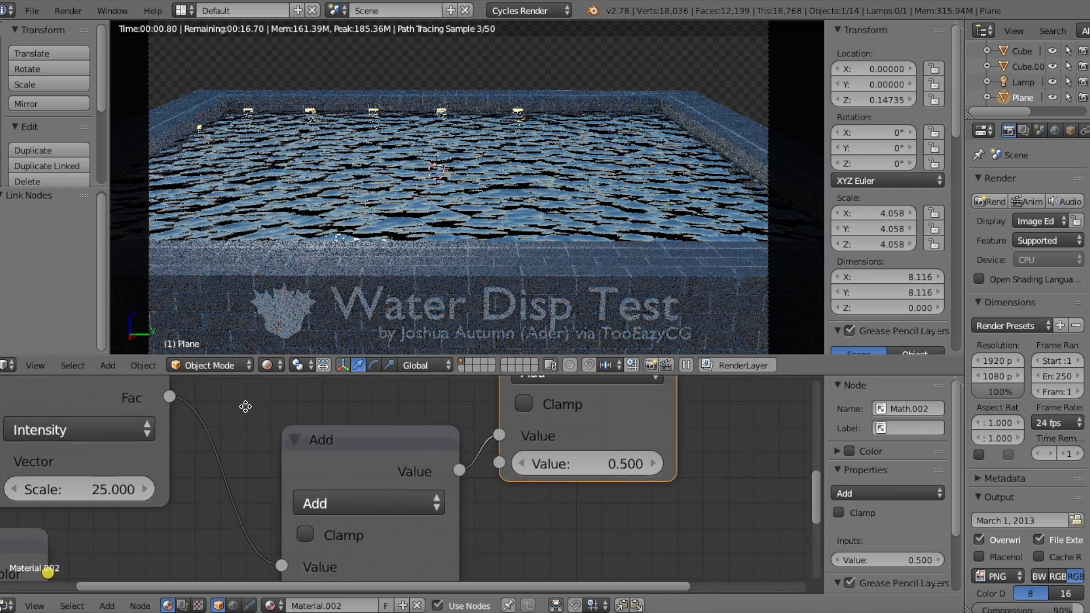
pyautogui.click(451, 488)
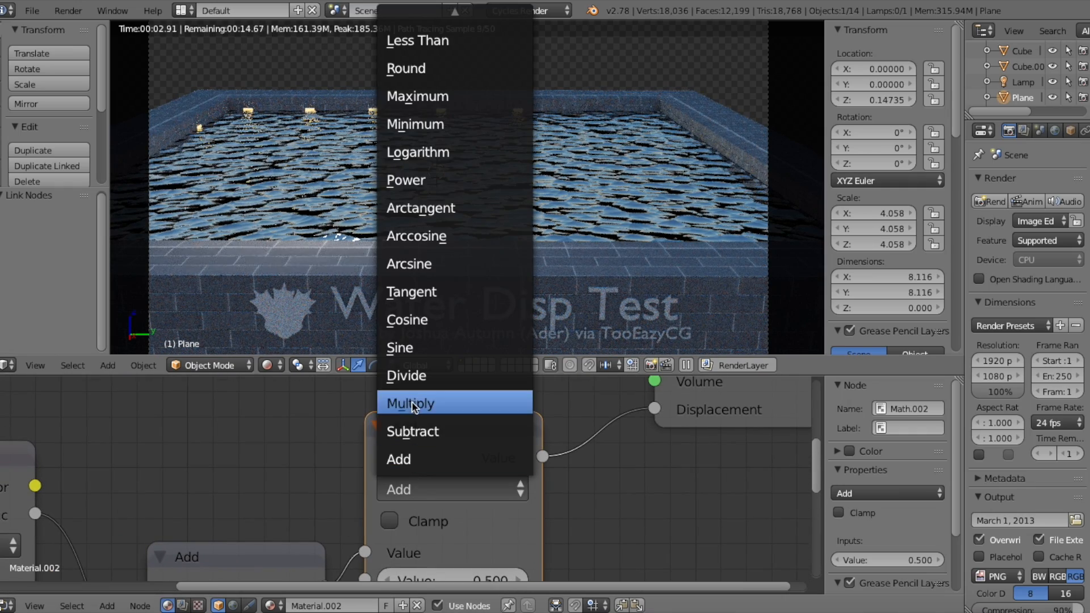